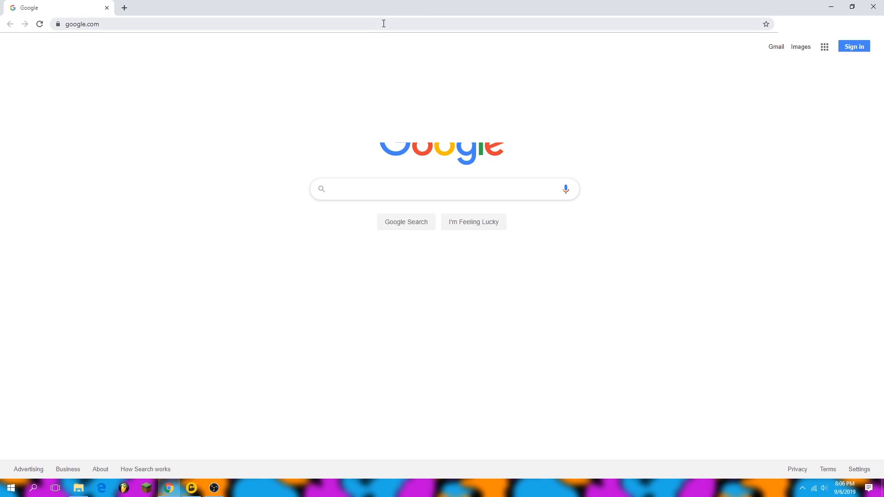
# Download mcp910.zip from intent.store/getmcp, then continue to the Optifine Sources page.
pyautogui.write('intentstore/getmcp')
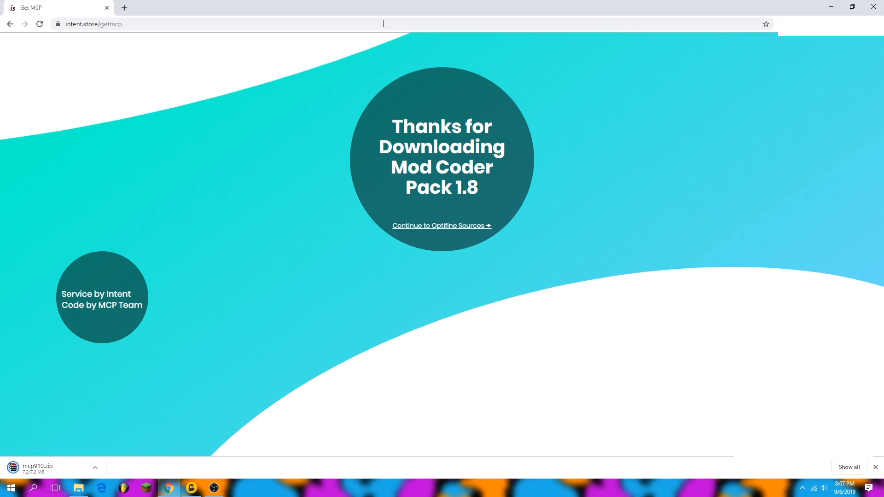
pyautogui.moveTo(361, 369)
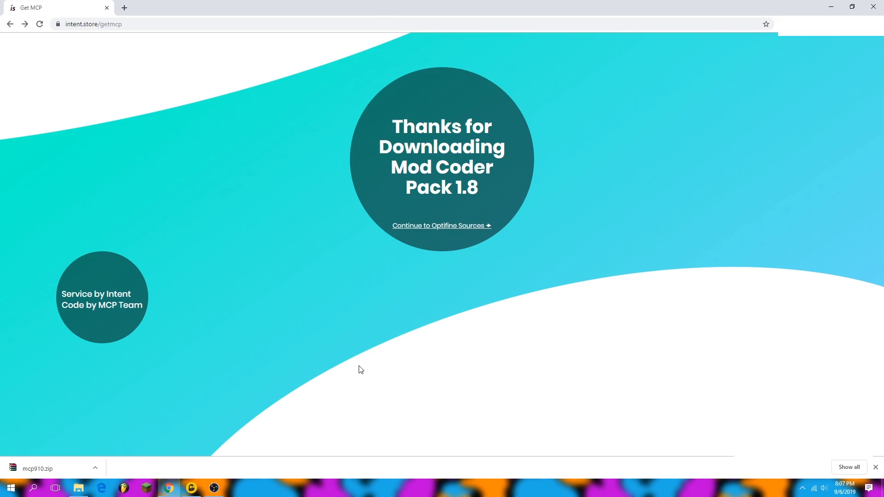
pyautogui.moveTo(477, 239)
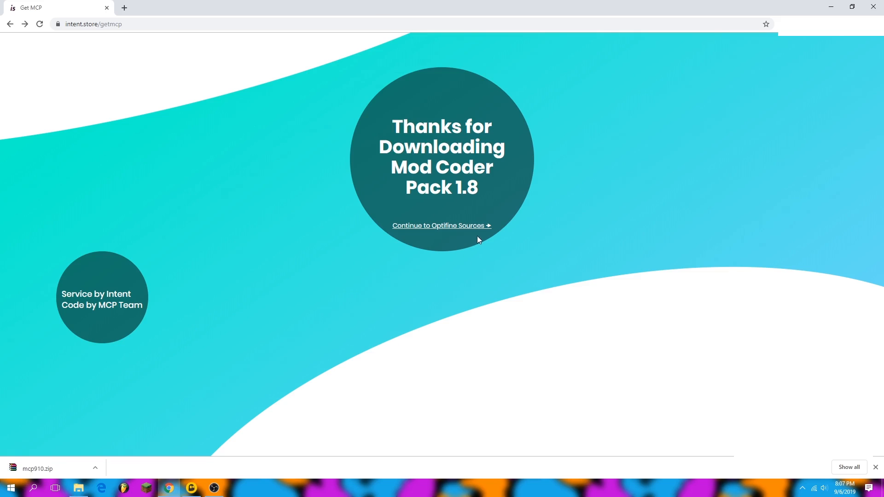
pyautogui.click(440, 226)
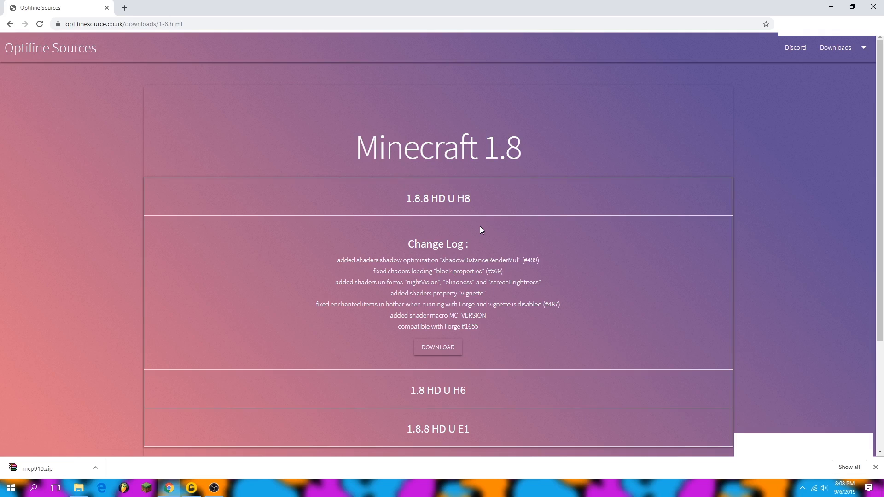
# Download the OptiFine 1.8 HD U H6 sources from the Minecraft 1.8 list.
pyautogui.scroll(-3)
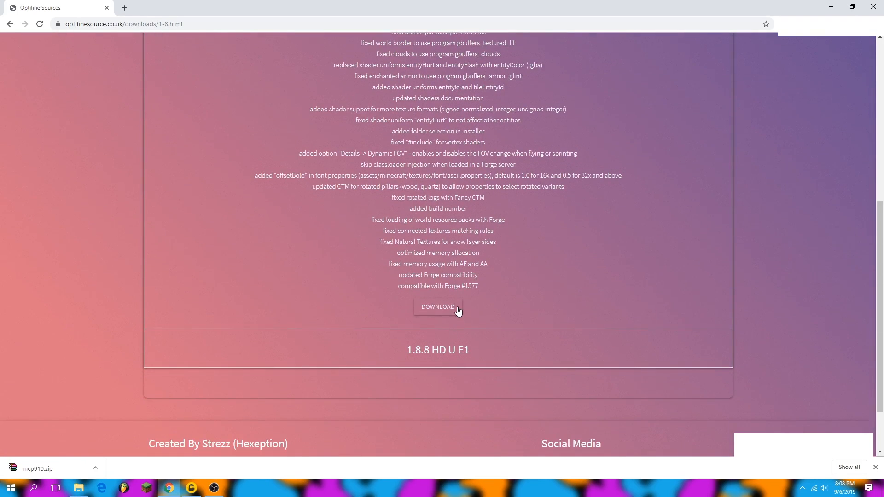
pyautogui.click(437, 307)
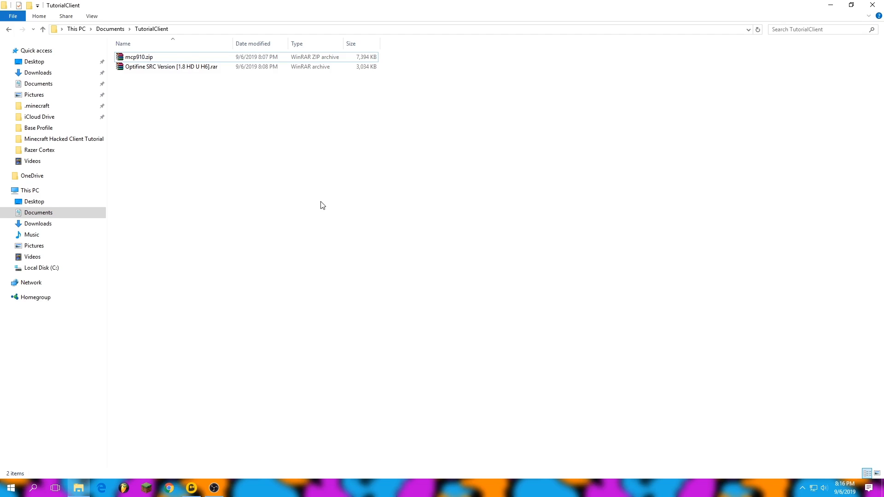
# Extract mcp910.zip with WinRAR into an mcp910 folder and open it.
pyautogui.doubleClick(139, 57)
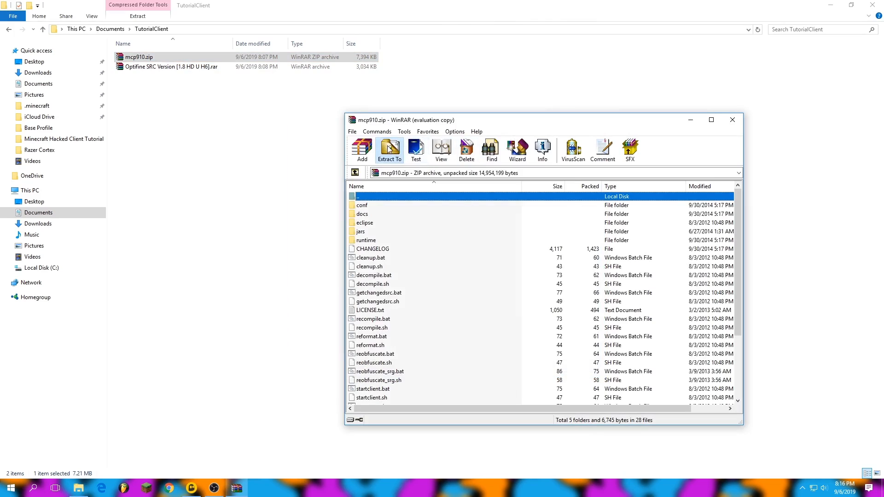
pyautogui.click(389, 149)
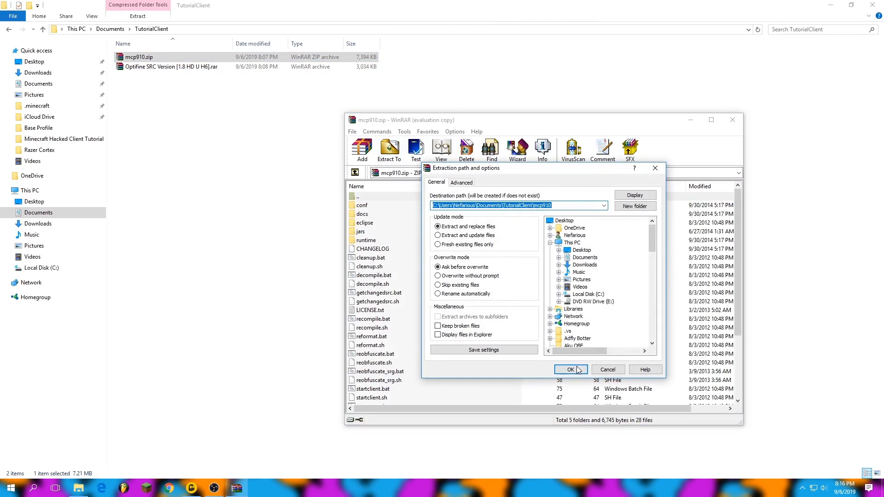
pyautogui.click(568, 369)
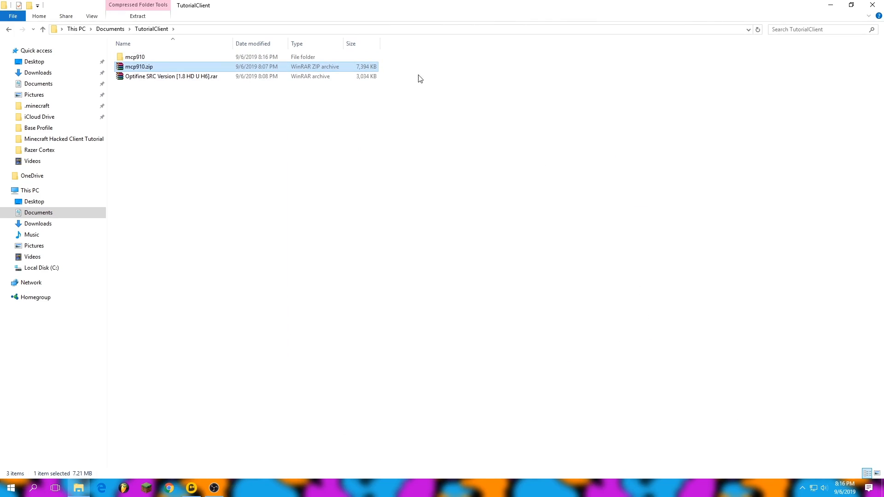
pyautogui.doubleClick(135, 56)
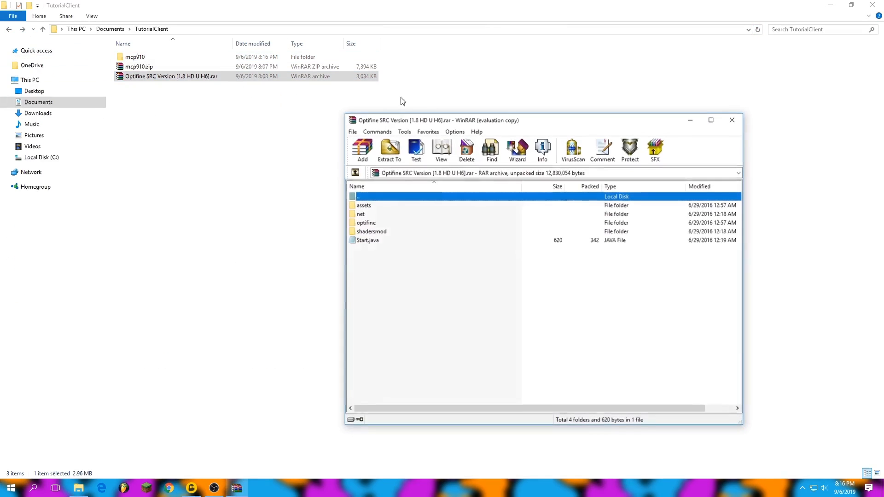
pyautogui.doubleClick(135, 56)
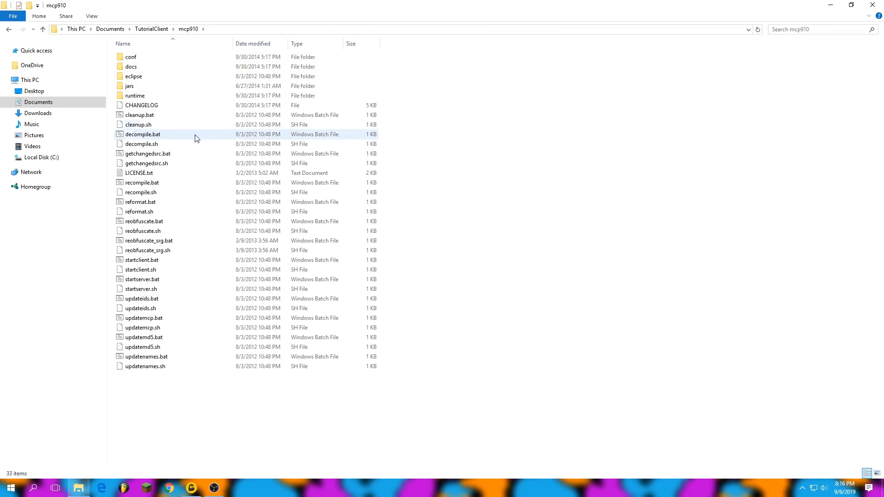
# Run decompile.bat in mcp910 to generate the Minecraft sources.
pyautogui.click(142, 133)
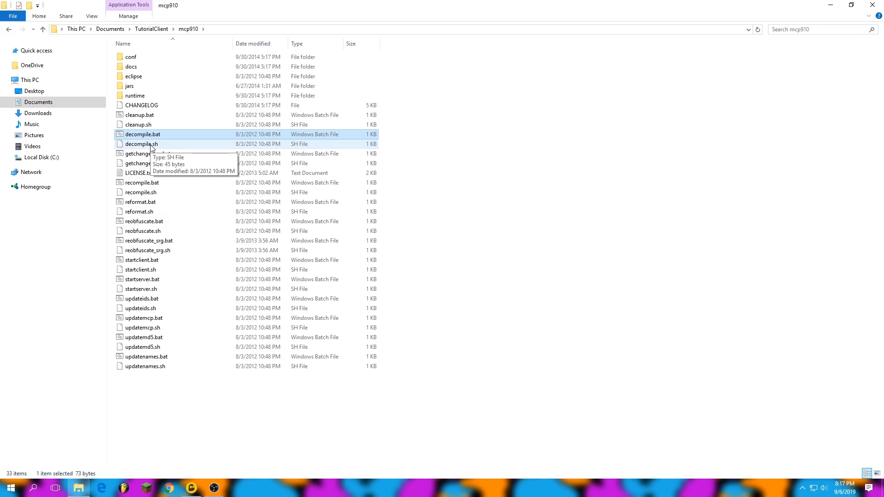
pyautogui.click(141, 143)
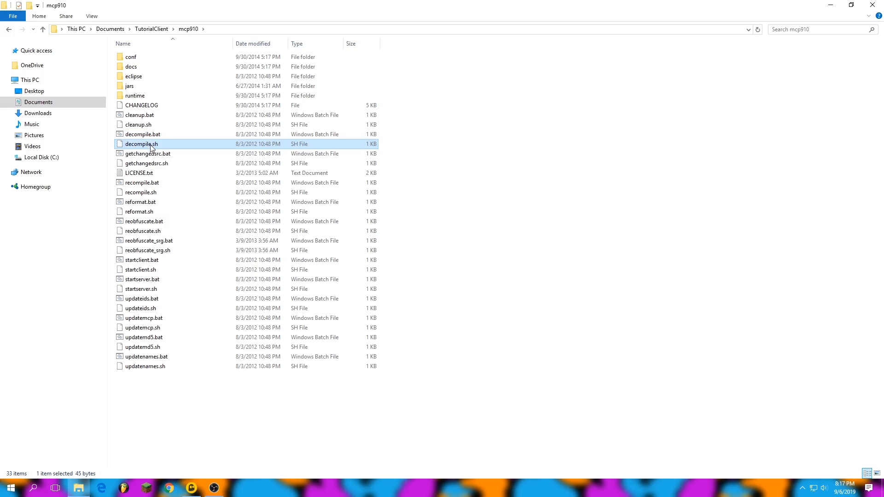
pyautogui.moveTo(174, 138)
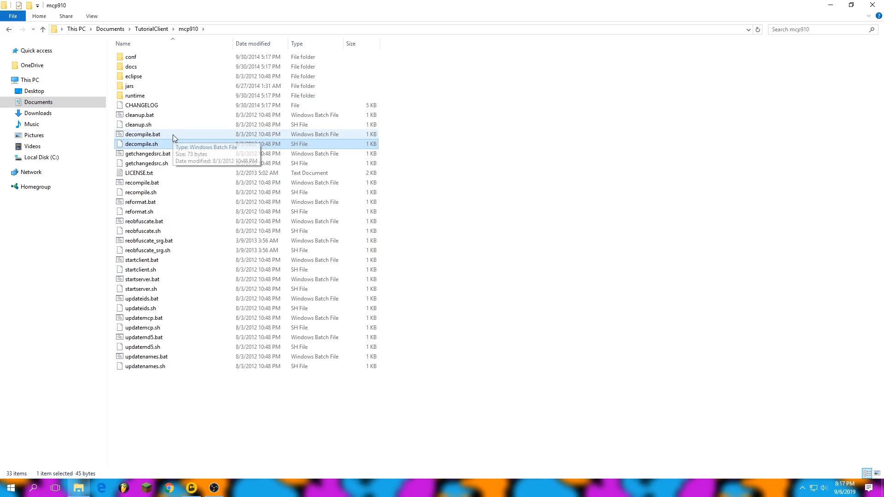
pyautogui.doubleClick(143, 134)
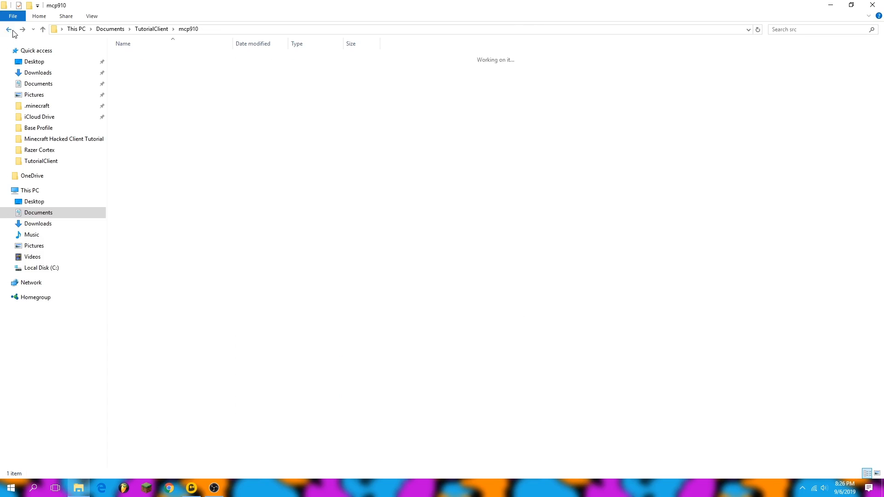
# Copy all contents of the OptiFine SRC archive from TutorialClient, including Start.java.
pyautogui.click(8, 29)
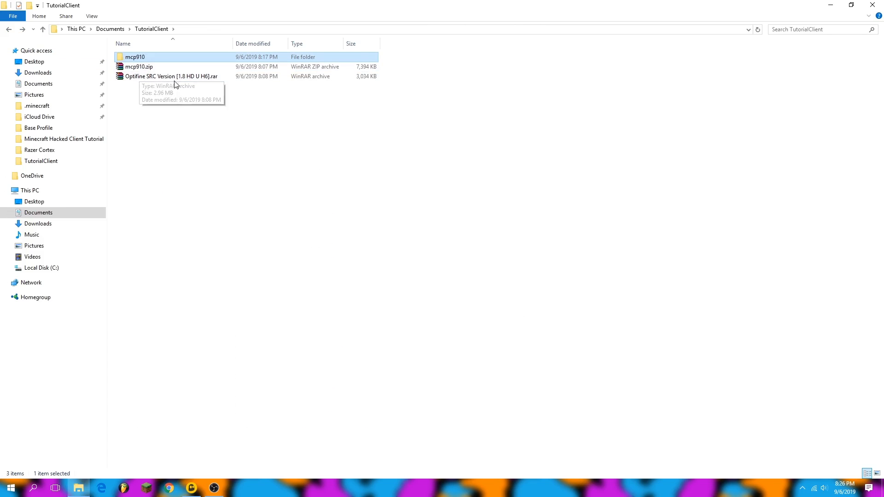
pyautogui.doubleClick(171, 76)
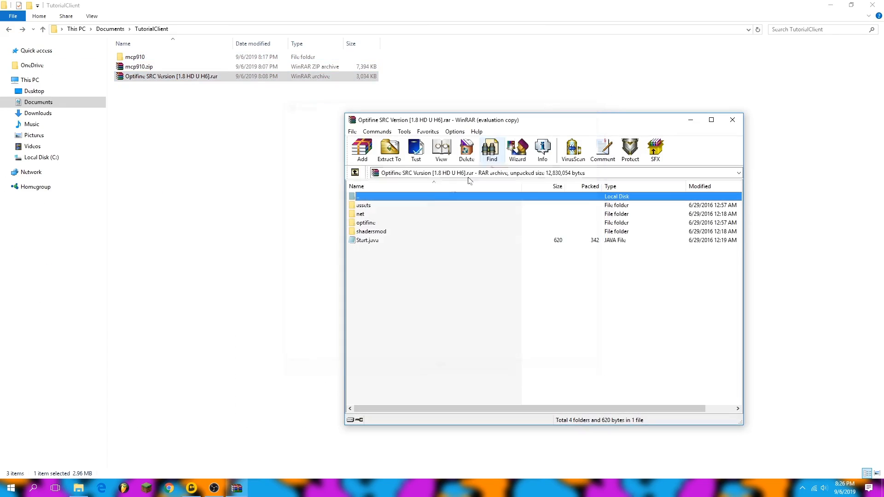
pyautogui.press('ctrl+a')
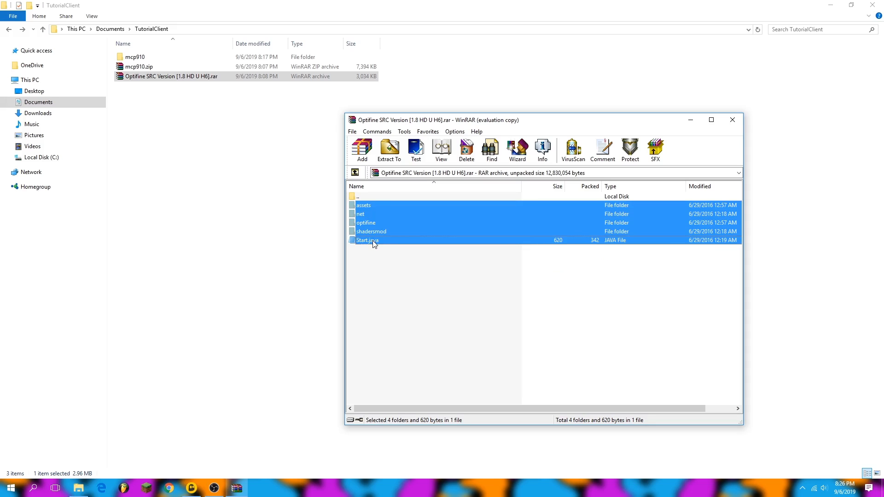
pyautogui.click(367, 239)
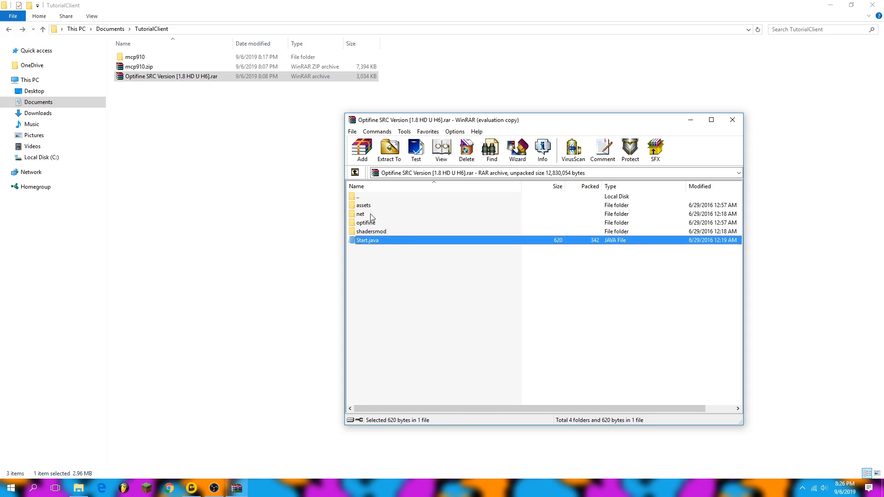
pyautogui.press('ctrl+a')
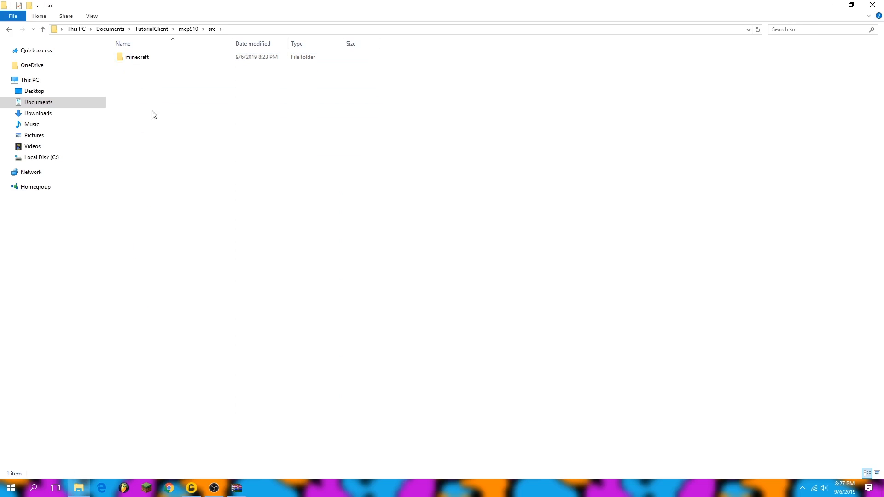
# Replace src\minecraft's net folder and Start.java with the OptiFine sources, then return to mcp910.
pyautogui.doubleClick(137, 56)
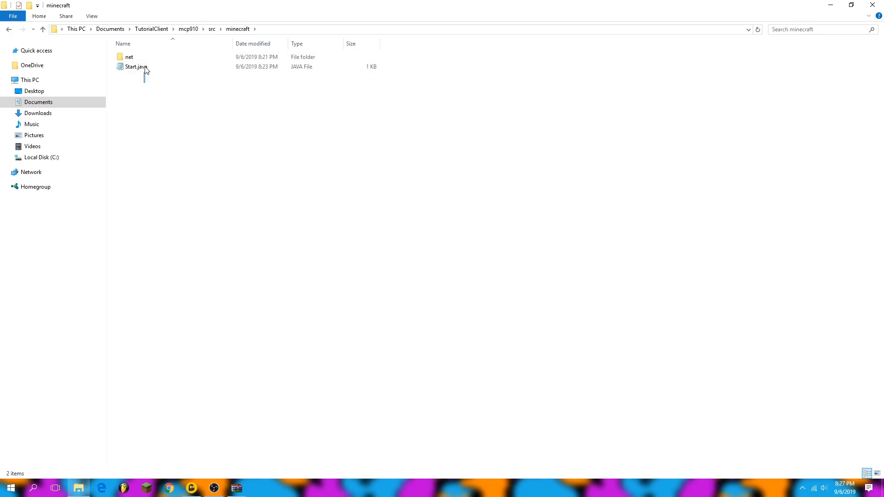
pyautogui.press('ctrl+a')
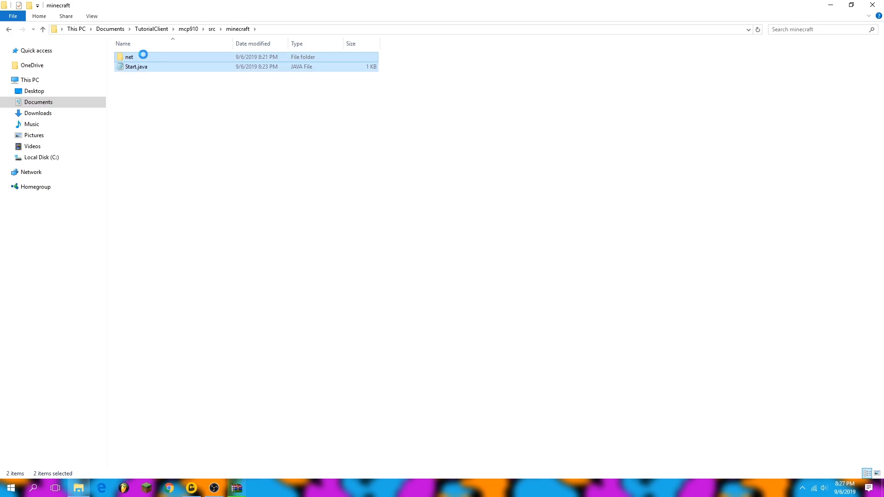
pyautogui.press('Delete')
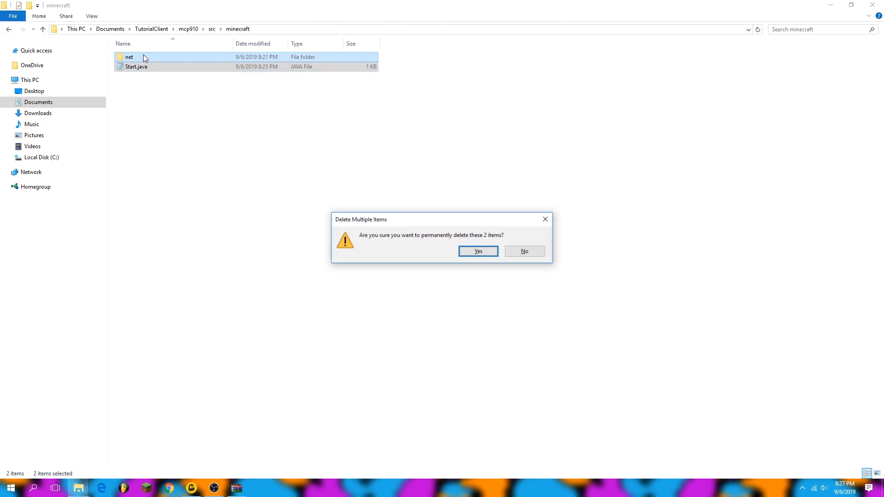
pyautogui.click(477, 250)
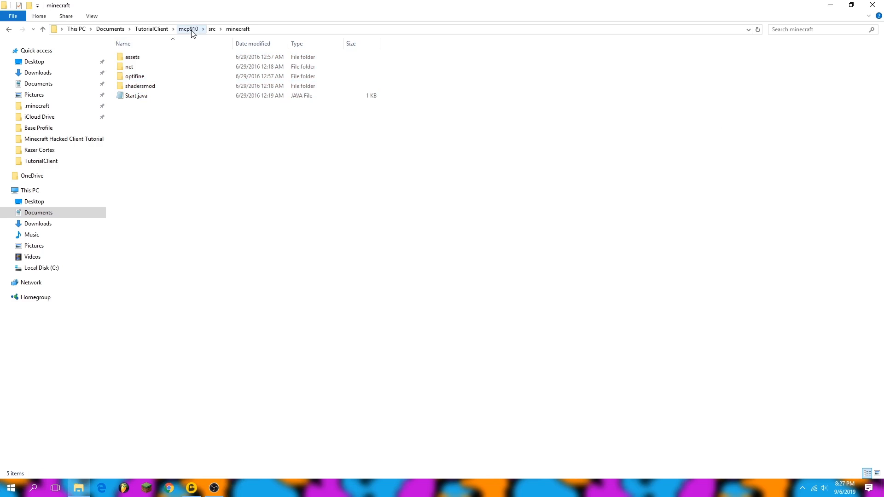
pyautogui.click(188, 28)
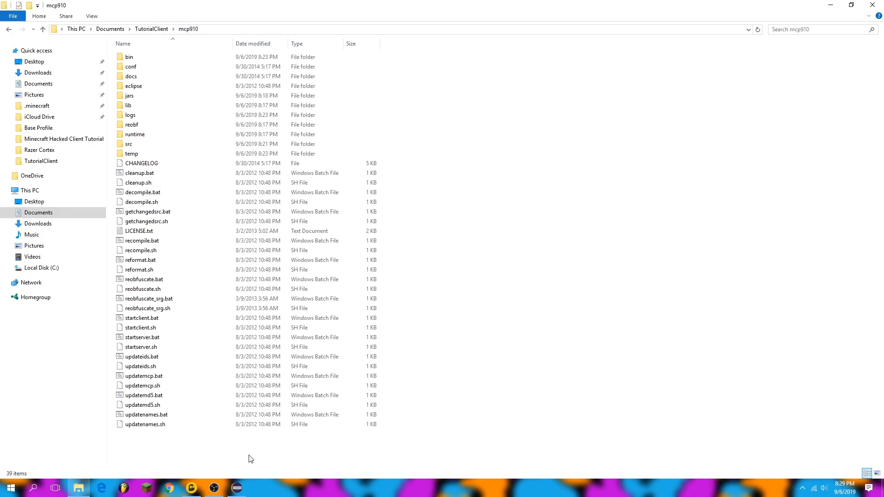
# Open mcp910's eclipse folder and launch Eclipse using it as the workspace.
pyautogui.click(134, 86)
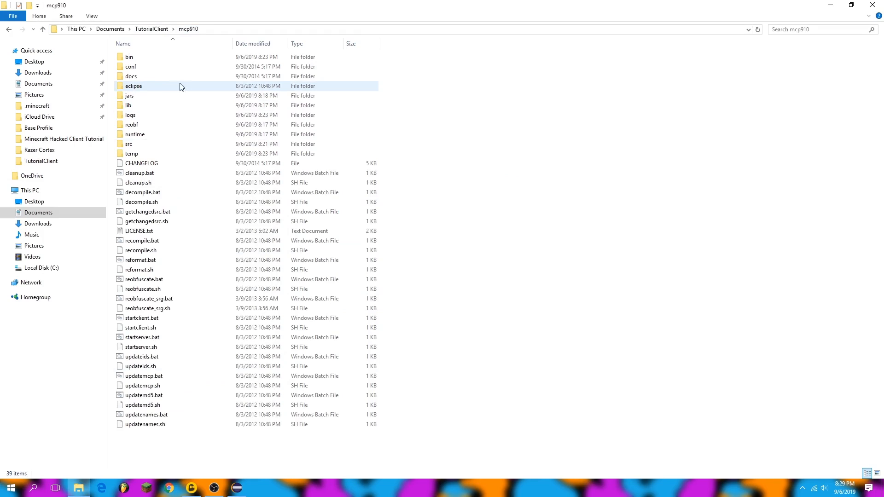
pyautogui.moveTo(162, 93)
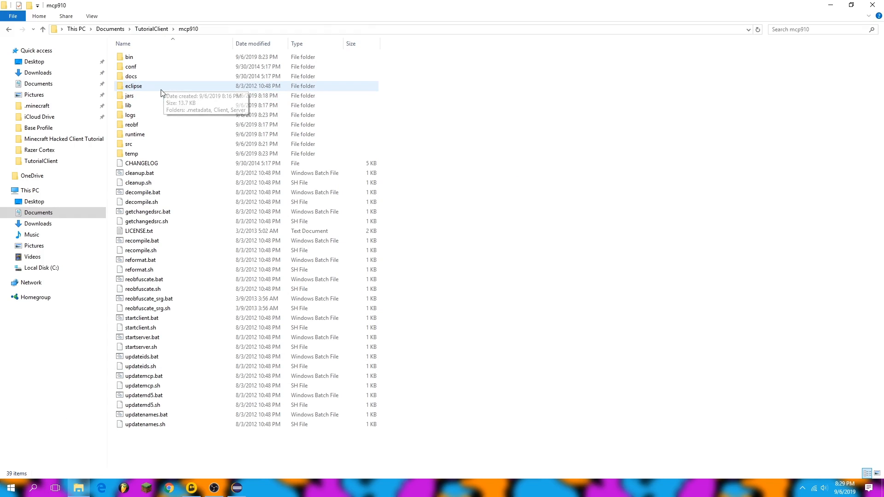
pyautogui.doubleClick(134, 86)
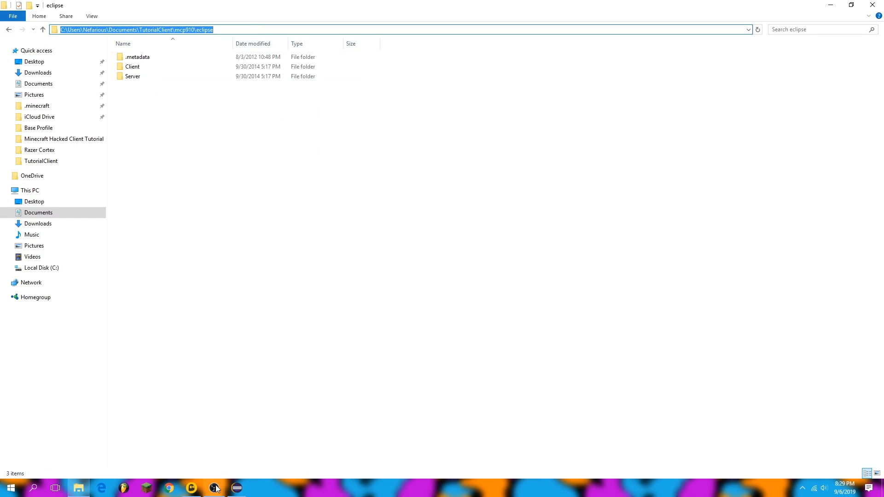
pyautogui.click(214, 488)
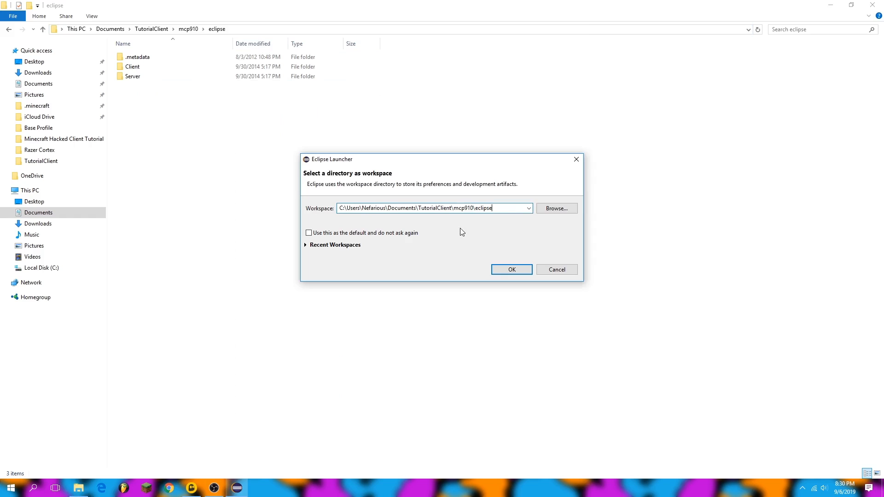
# Open the mcp910 eclipse workspace and delete the Server project.
pyautogui.click(510, 269)
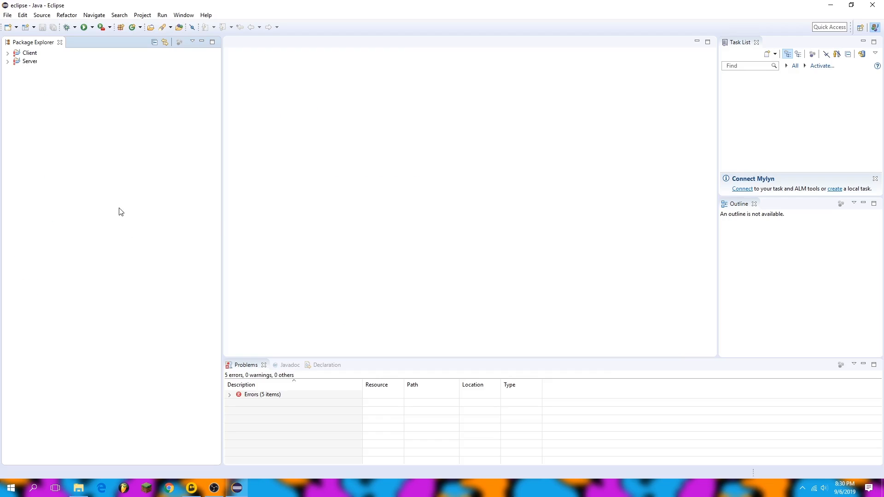
pyautogui.moveTo(33, 86)
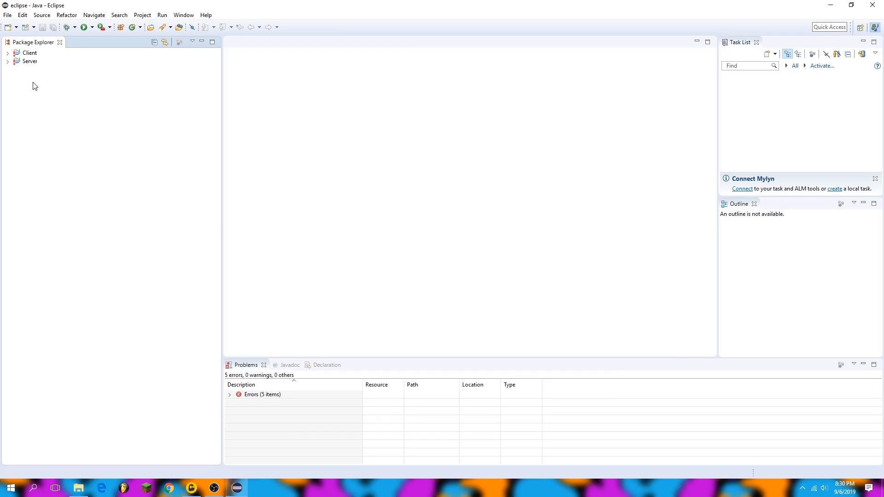
pyautogui.click(29, 61)
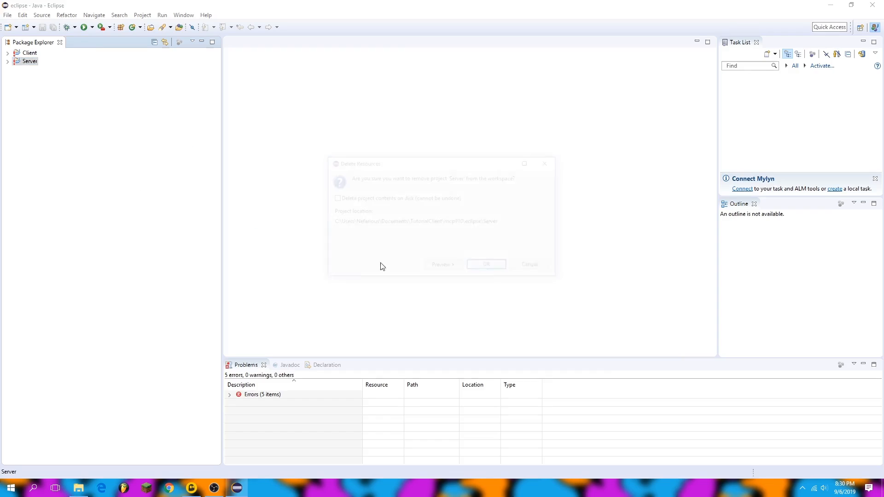
pyautogui.click(485, 264)
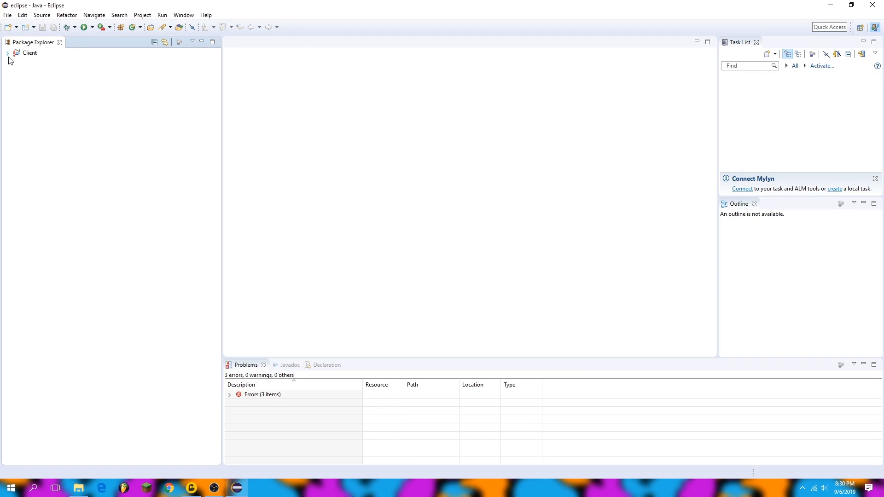
# In Client's build path, relink authlib and realms jars to mcp910\jars\libraries\com\mojang.
pyautogui.rightClick(29, 53)
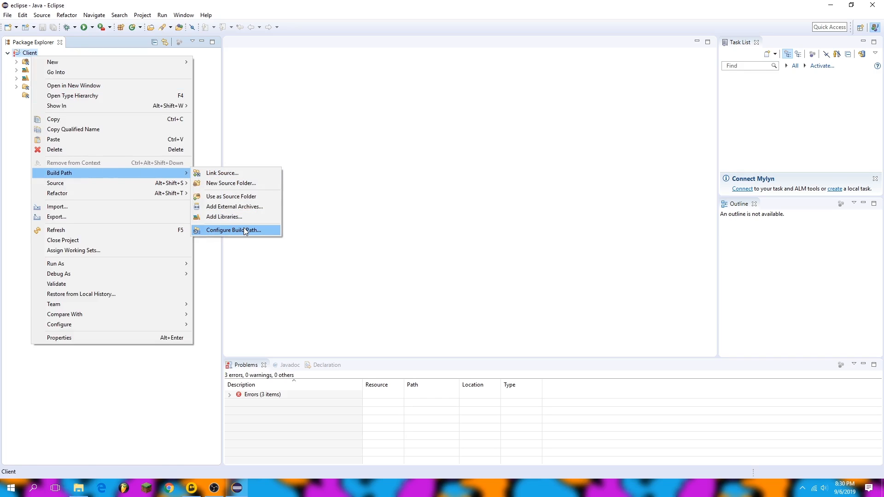
pyautogui.click(233, 230)
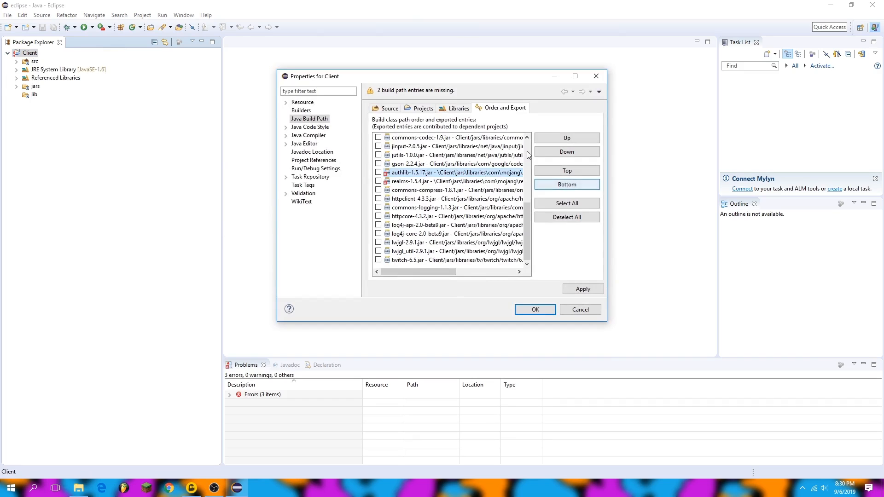
pyautogui.click(457, 108)
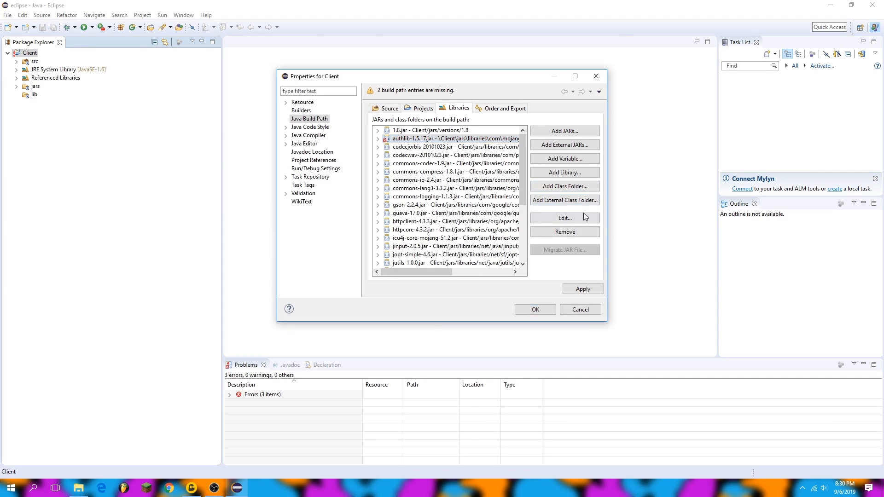
pyautogui.click(564, 217)
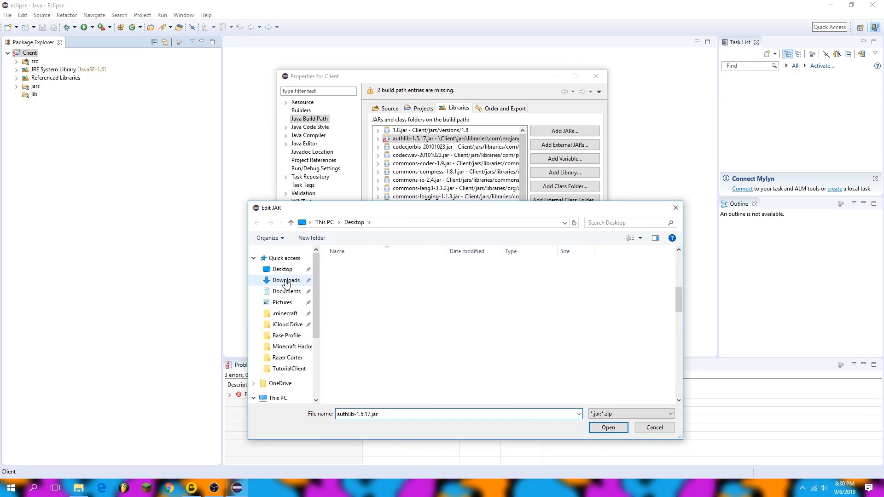
pyautogui.doubleClick(289, 369)
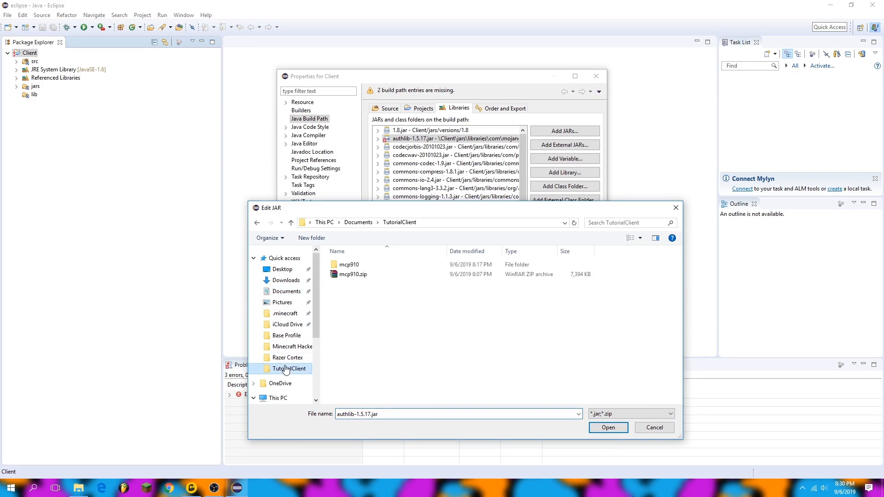
pyautogui.doubleClick(349, 264)
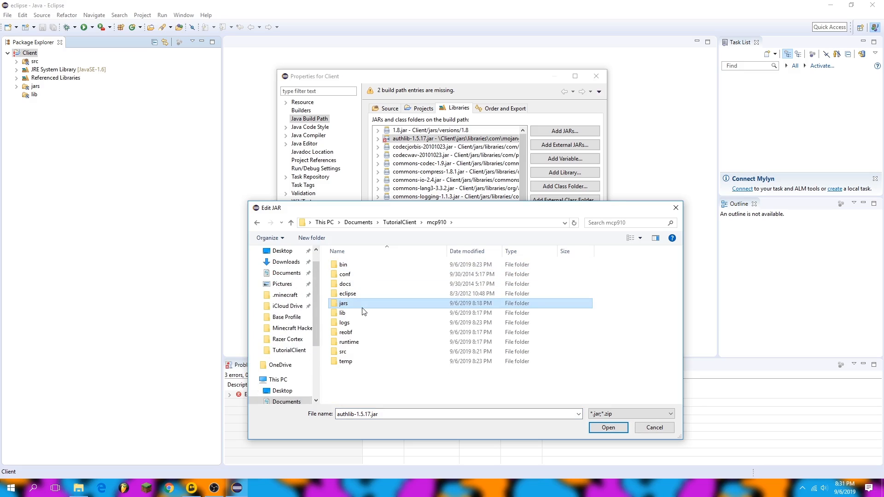
pyautogui.doubleClick(342, 303)
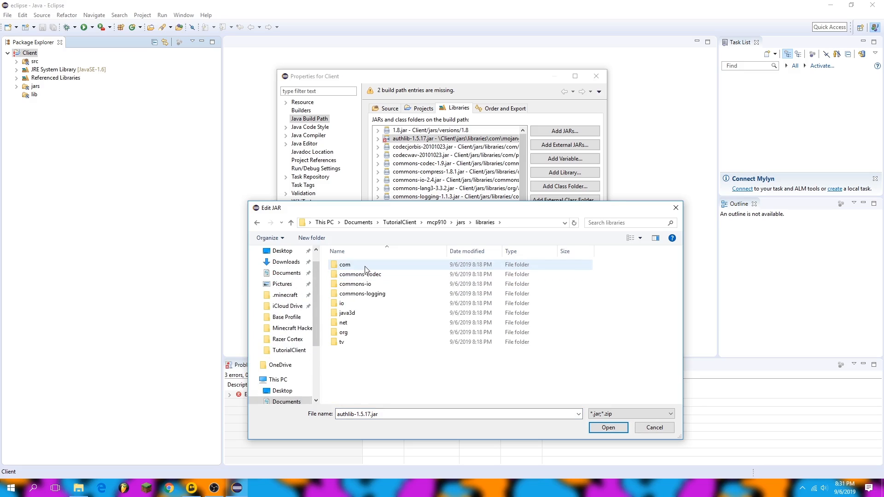
pyautogui.doubleClick(344, 264)
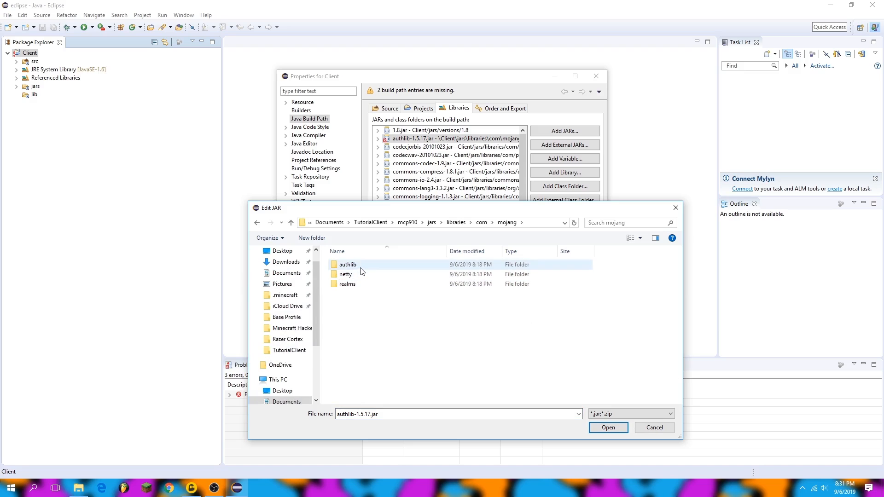
pyautogui.click(607, 427)
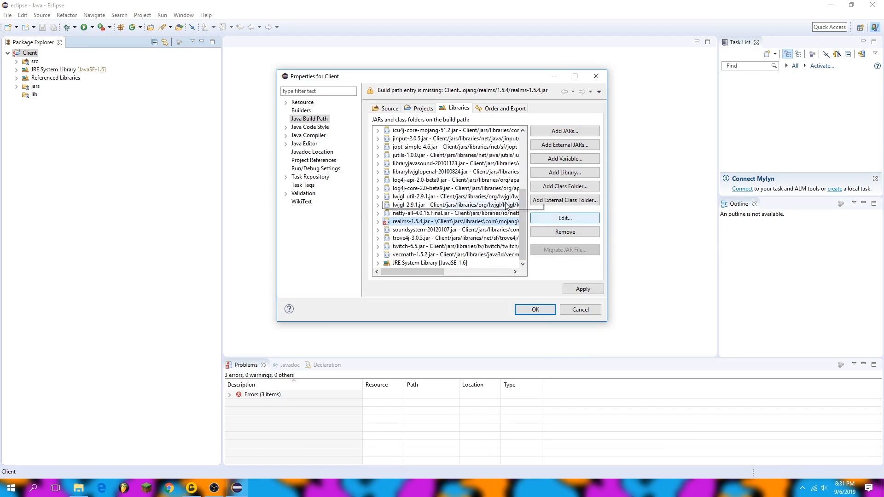
pyautogui.click(564, 218)
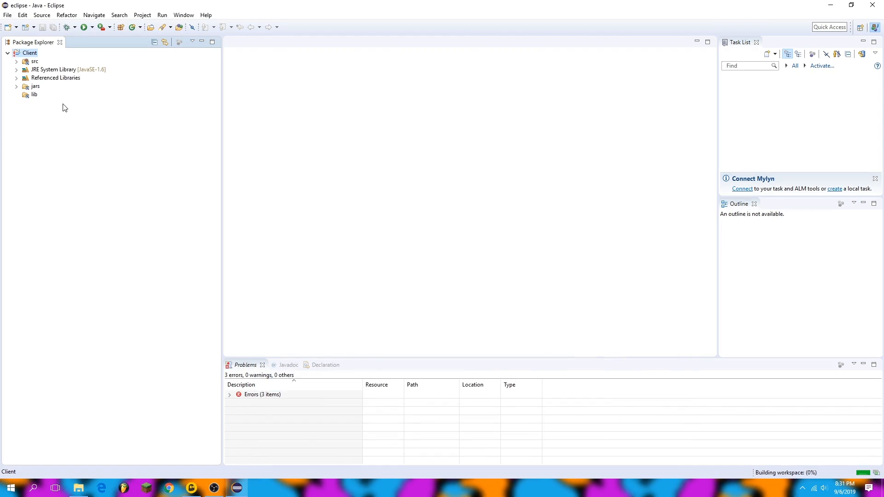
# Expand Client's src folder and browse its Minecraft and OptiFine packages after a 0-error build.
pyautogui.click(34, 61)
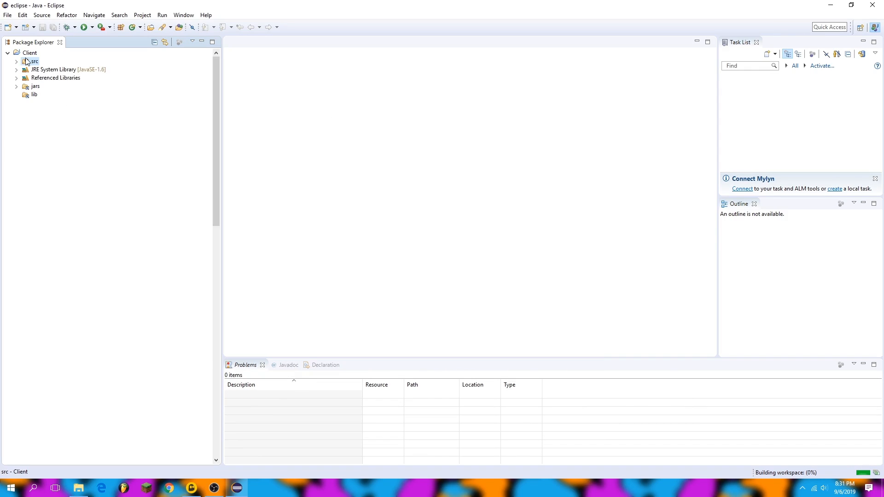
pyautogui.click(25, 61)
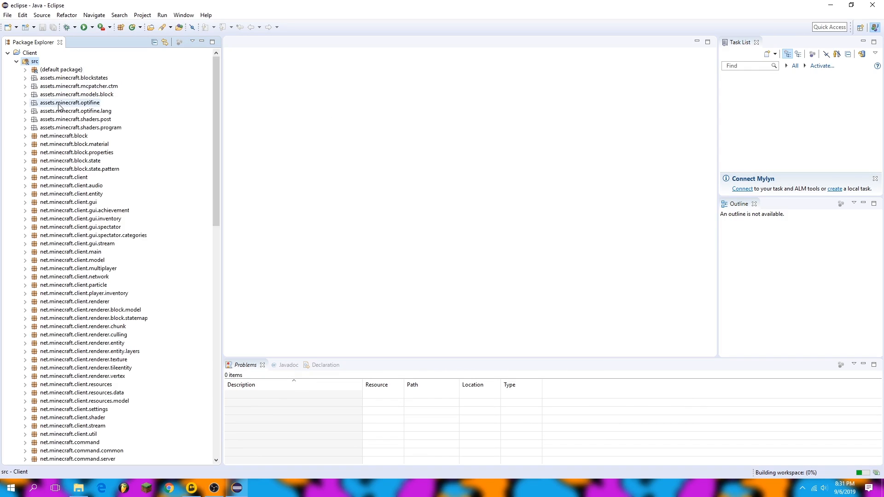
pyautogui.scroll(-3)
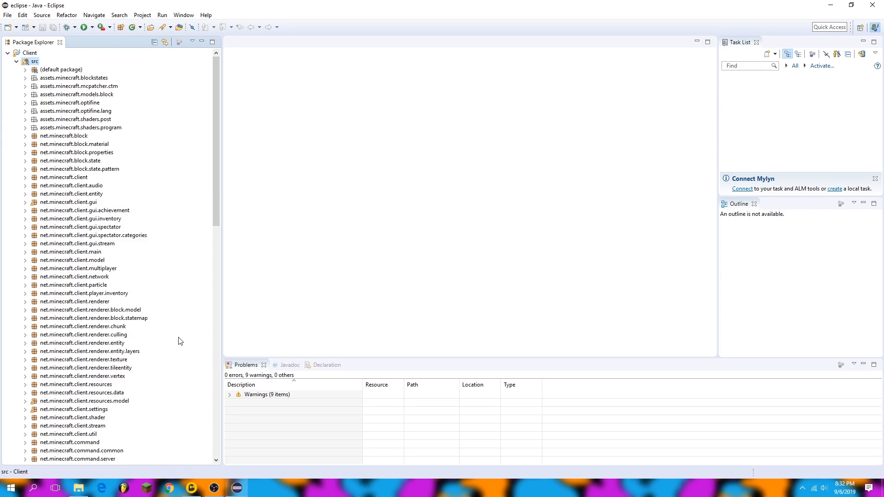
pyautogui.scroll(-3)
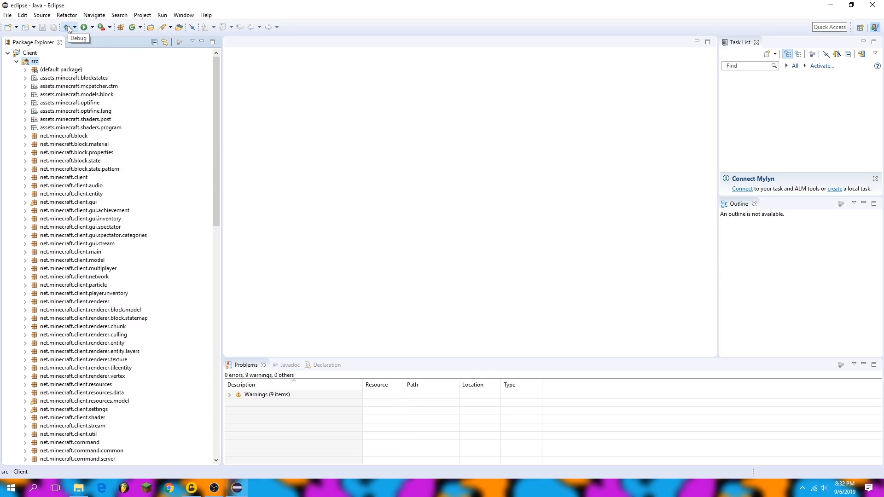
pyautogui.moveTo(87, 27)
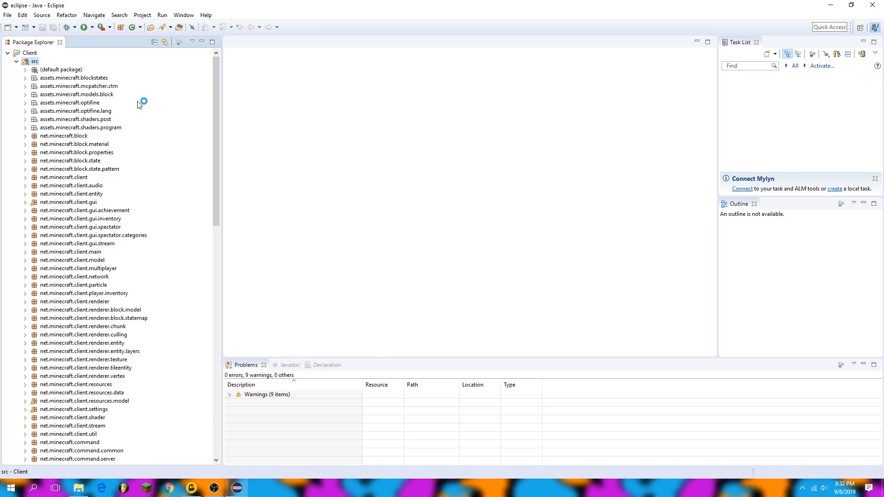
# Debug-launch the Minecraft 1.8 client, start a singleplayer world, then close the game.
pyautogui.click(83, 27)
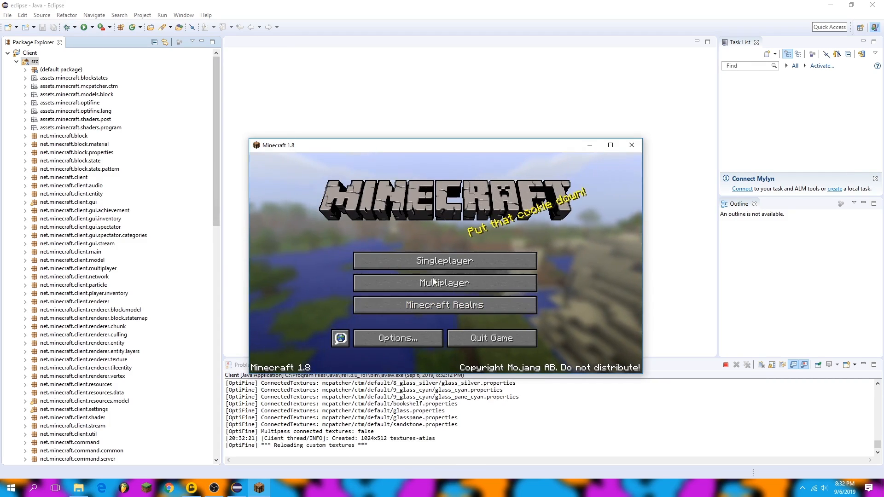
pyautogui.click(444, 260)
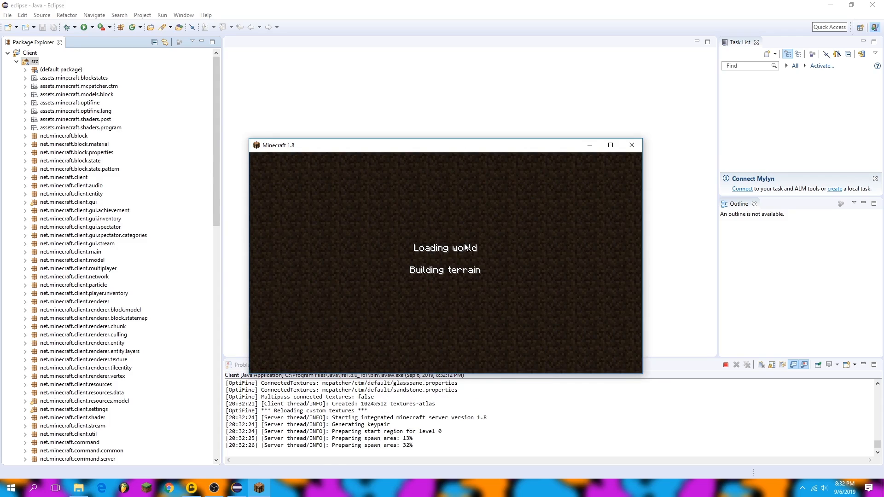
pyautogui.click(631, 145)
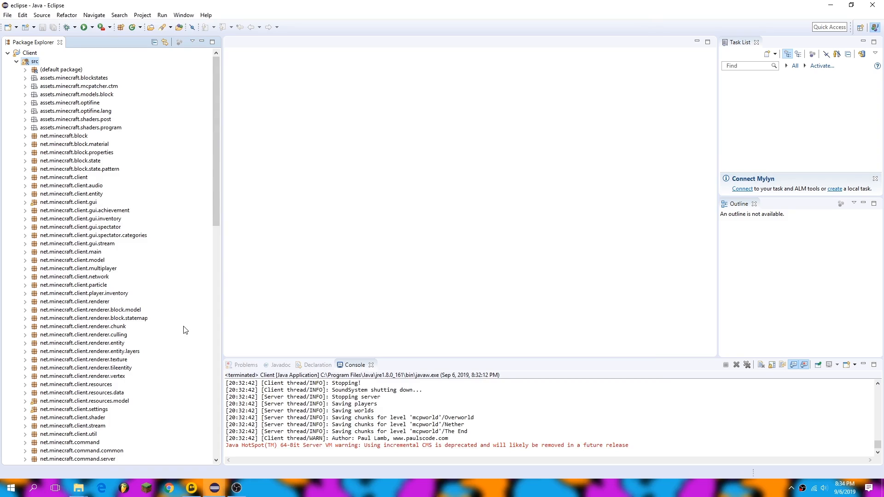